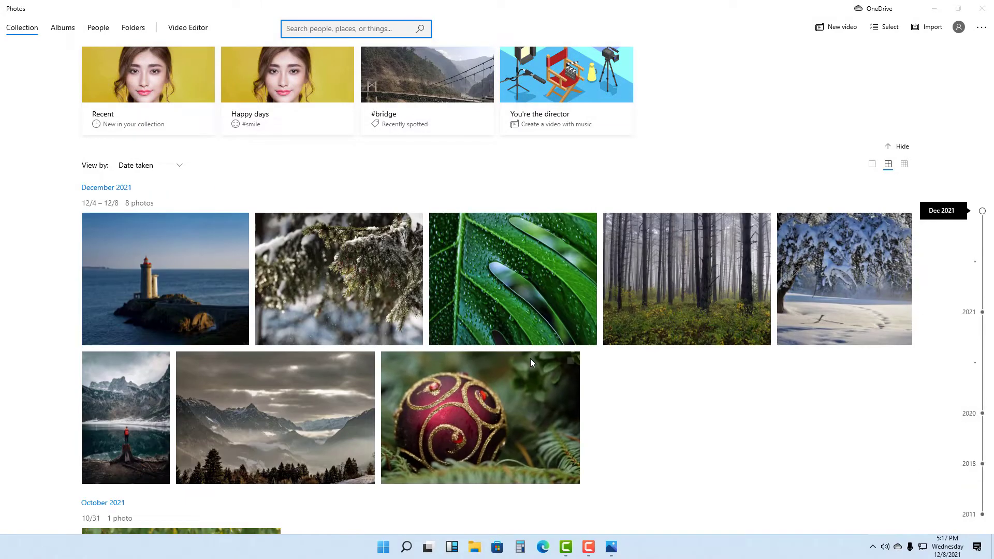
mouse_move(535, 372)
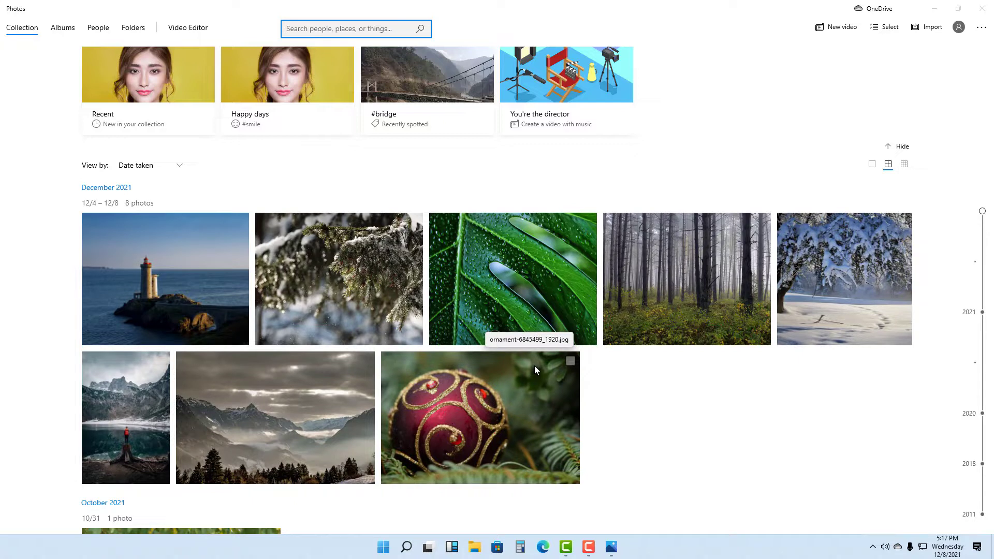
Switch from the photo collection to the Albums section
left_click(63, 27)
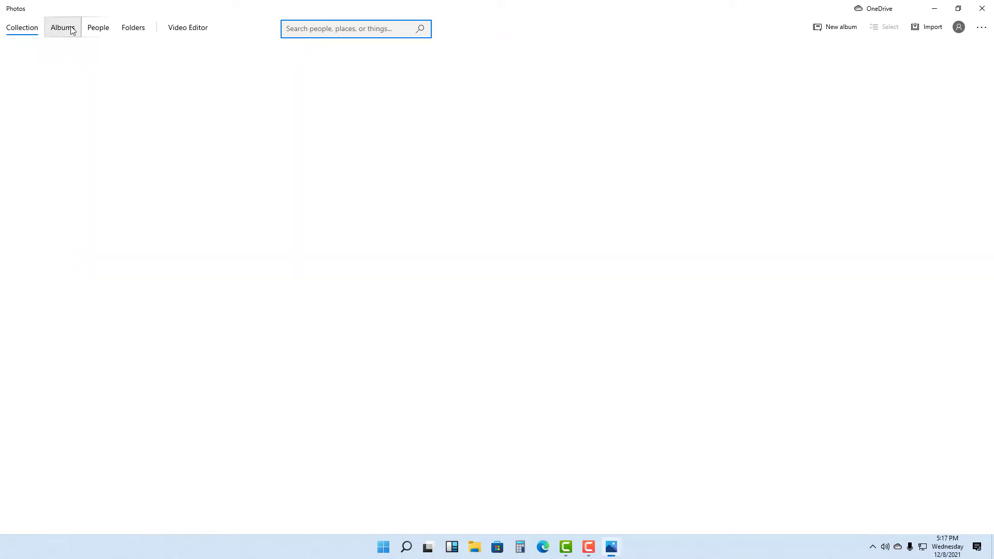
Start a new album and pick eight photos, including the red ornament shot
left_click(62, 28)
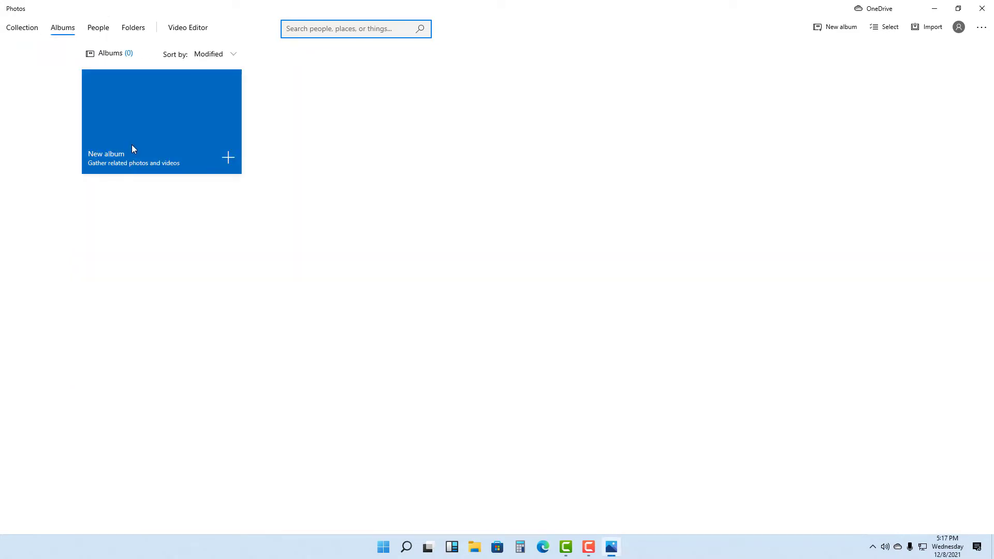
left_click(161, 122)
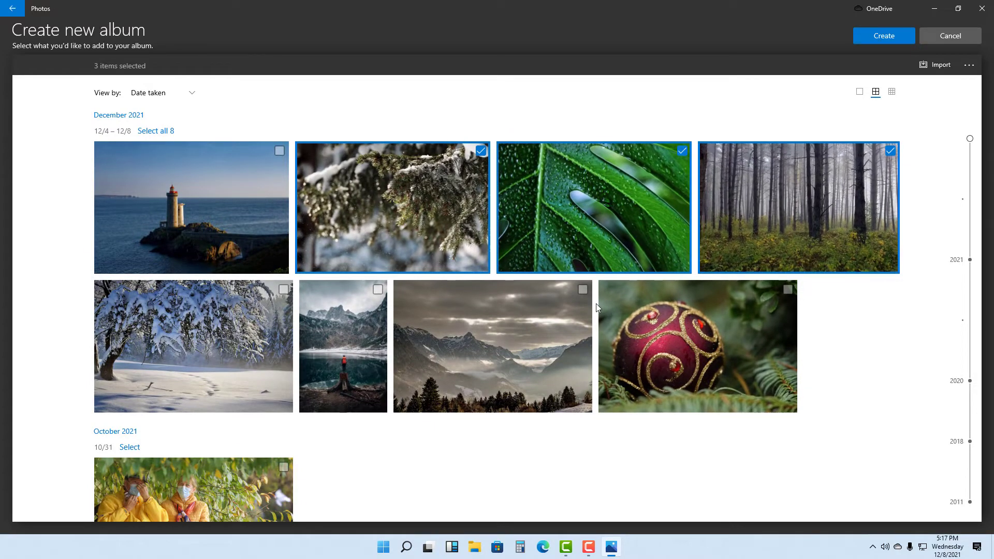
left_click(491, 346)
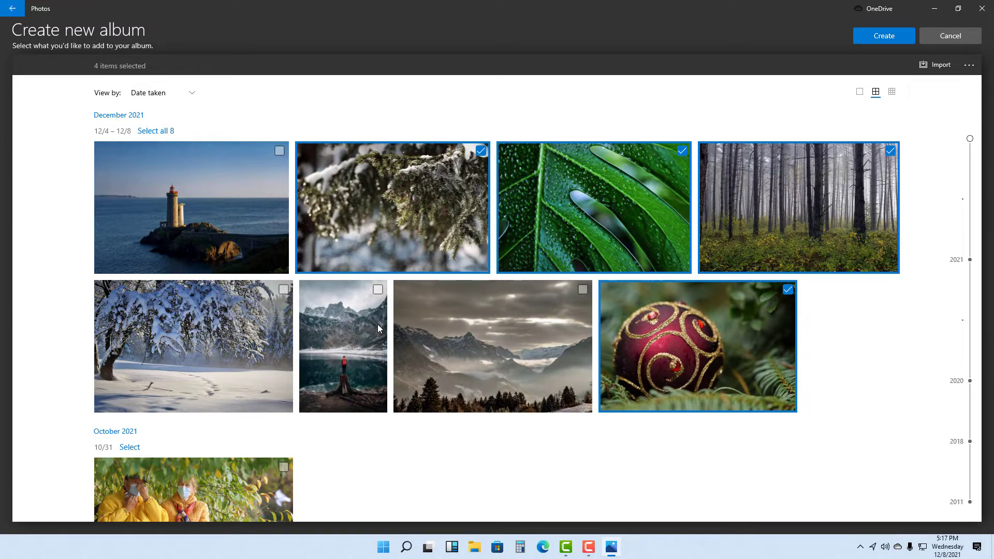
mouse_move(299, 357)
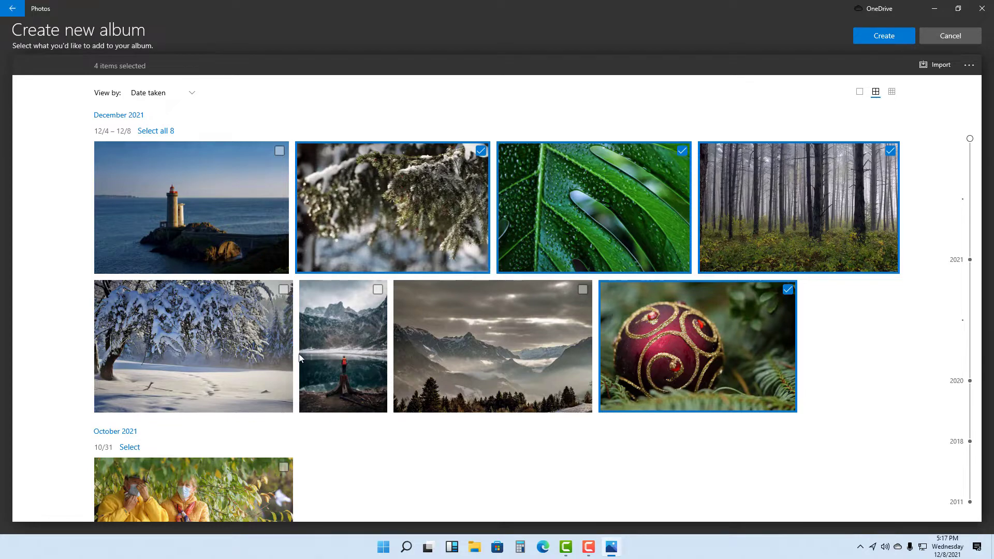
left_click_drag(969, 138, 968, 294)
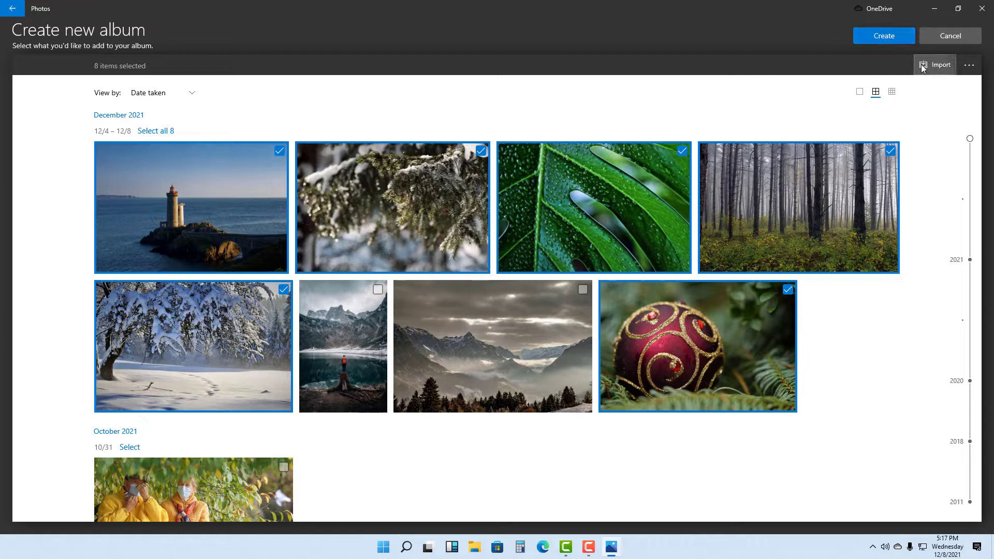
left_click(940, 64)
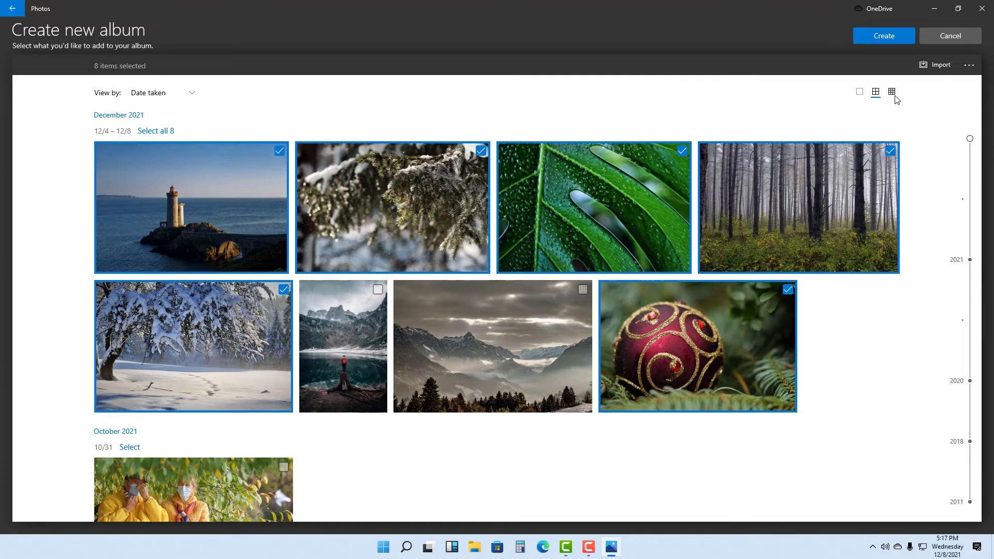
left_click(891, 92)
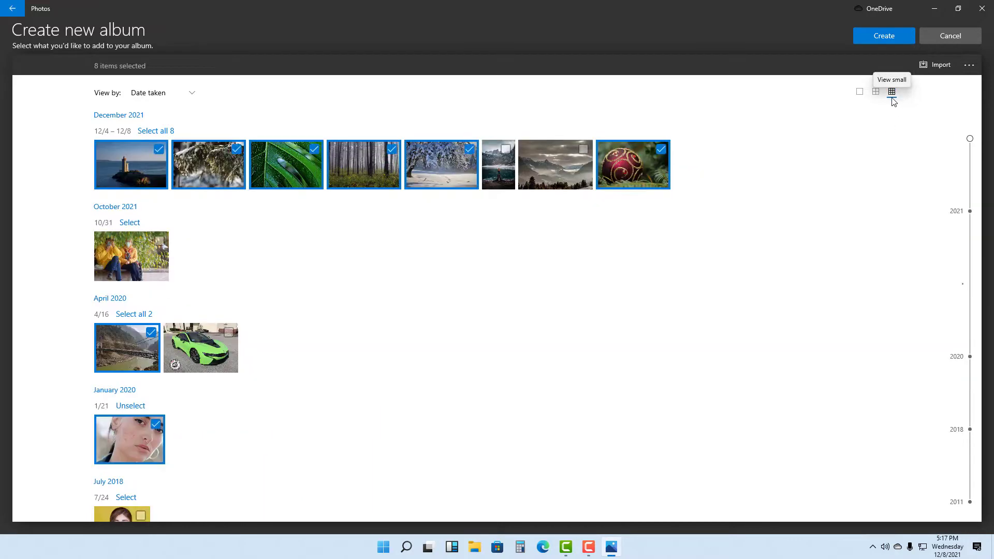
left_click(859, 92)
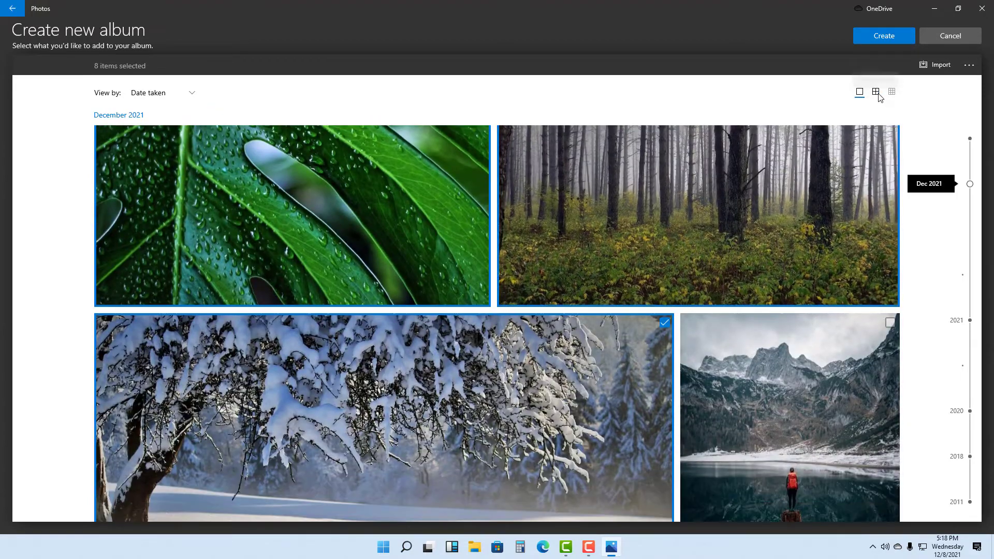
left_click(875, 92)
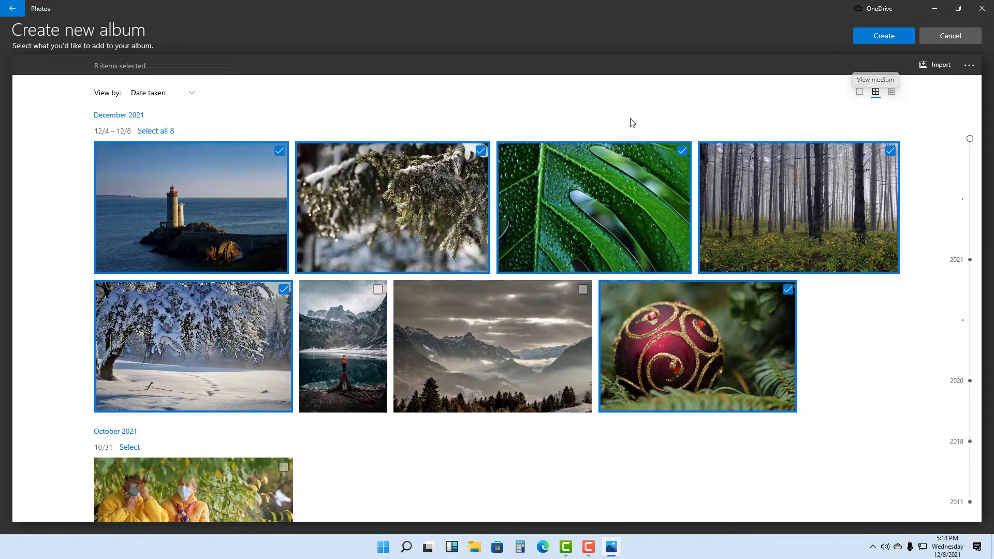
left_click(161, 93)
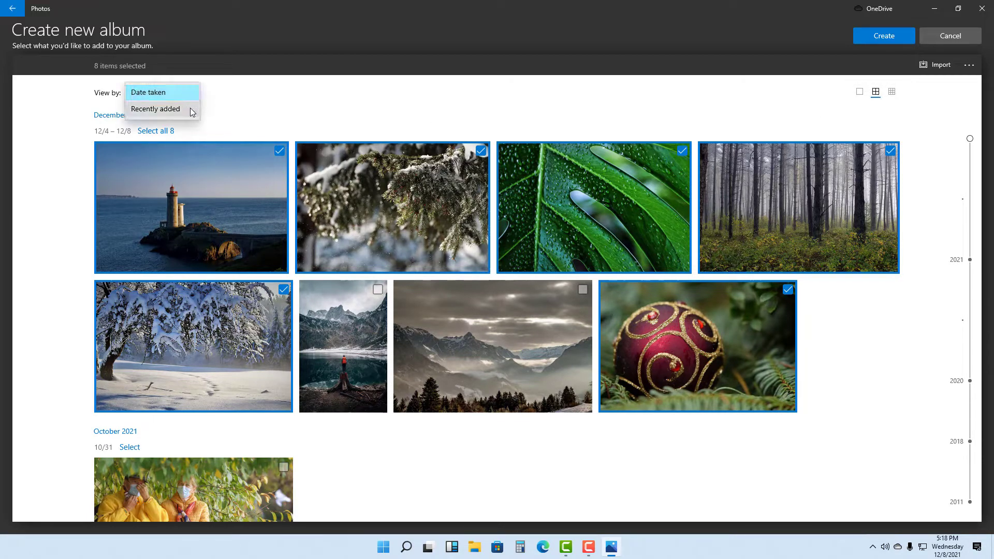
left_click(155, 108)
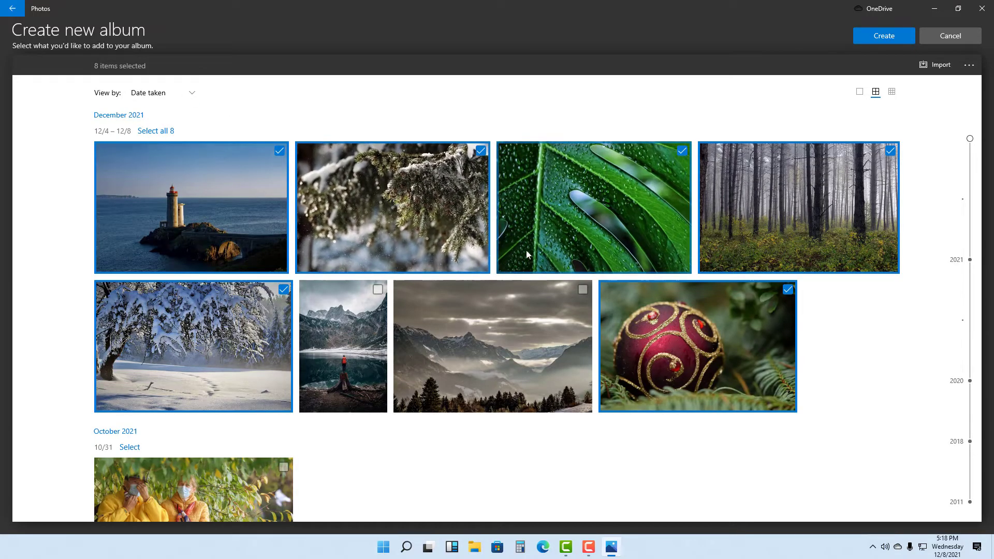
mouse_move(646, 281)
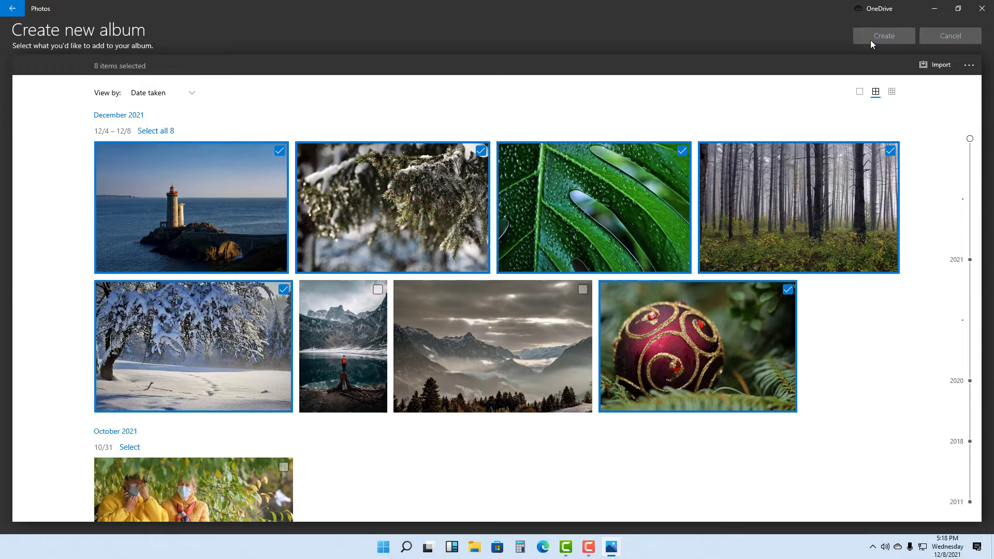
Create the eight-photo album, rename it TutorTube, and scroll through its photos
left_click(883, 35)
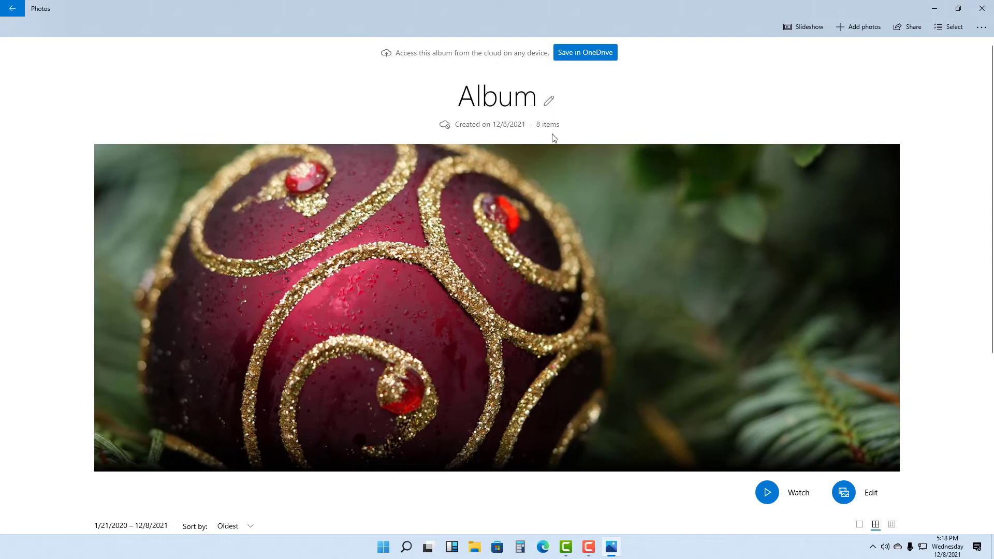
left_click(546, 100)
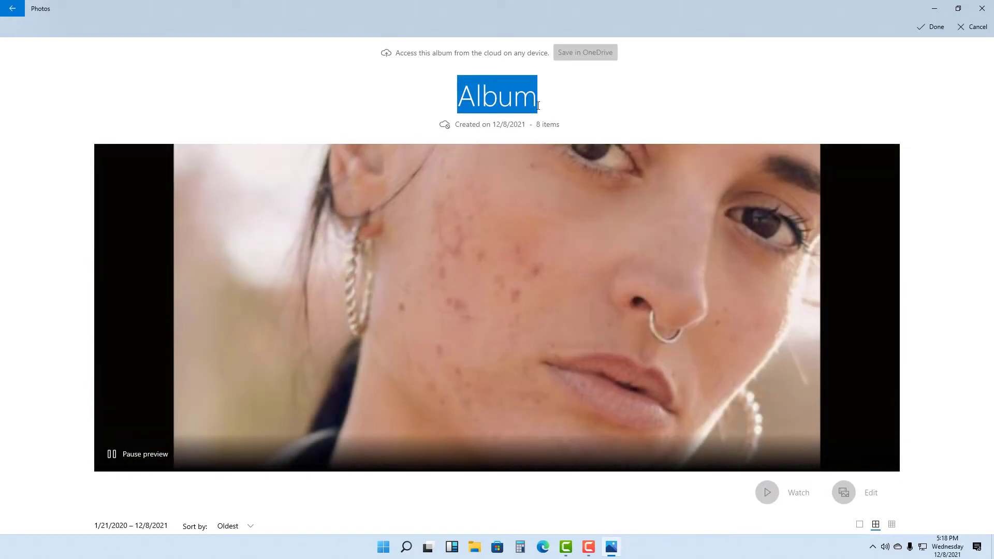
type("Turo")
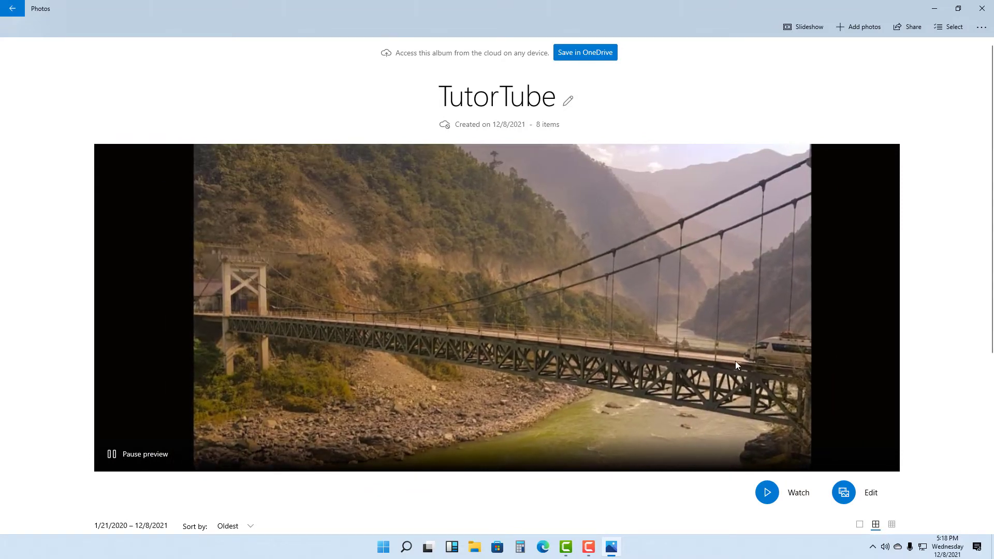
scroll("down", 3)
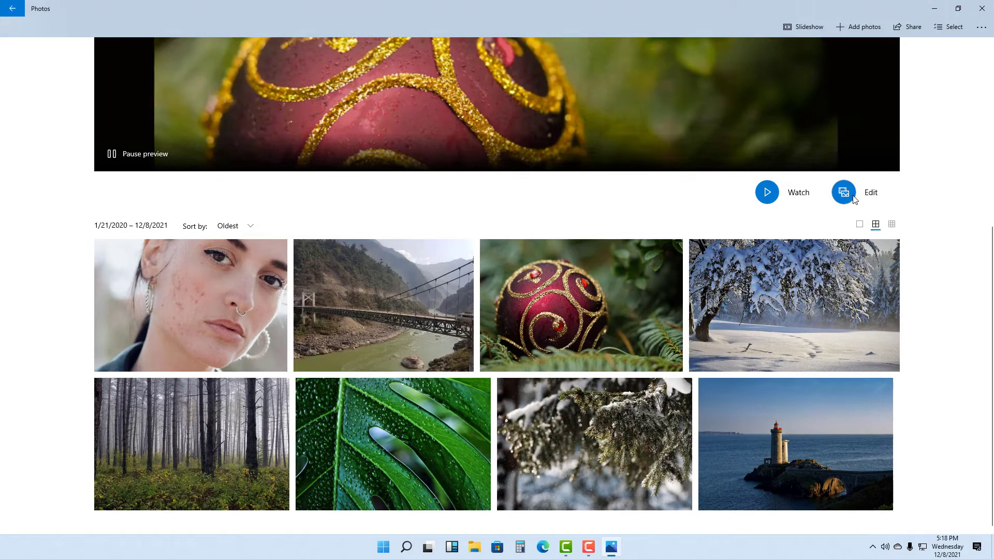
Remove the snowy landscape photo from the TutorTube project library
left_click(843, 192)
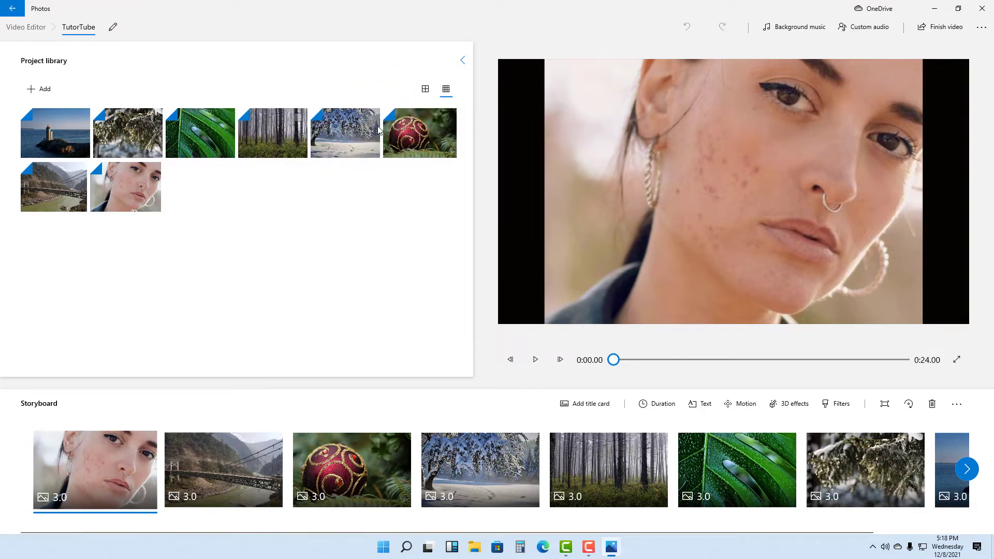
left_click(345, 132)
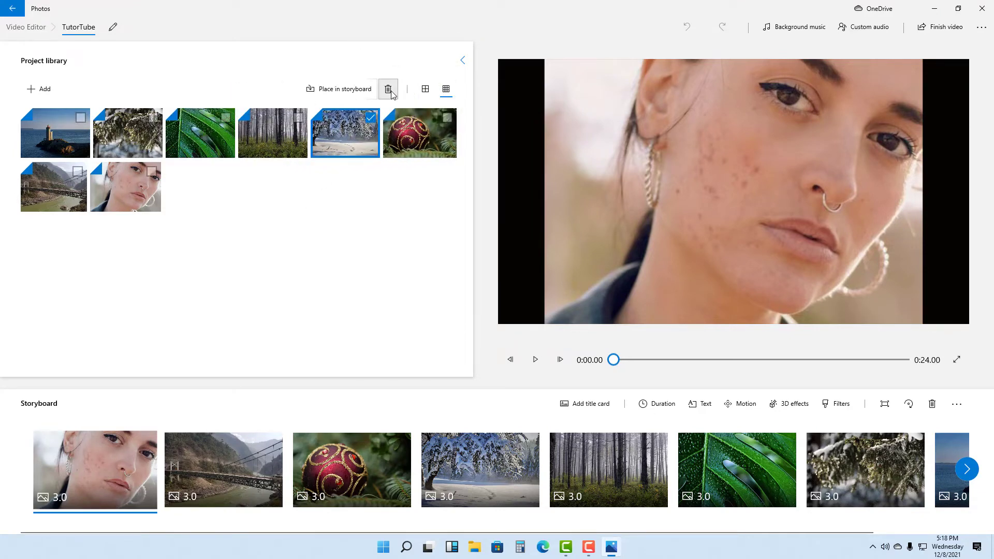
left_click(388, 89)
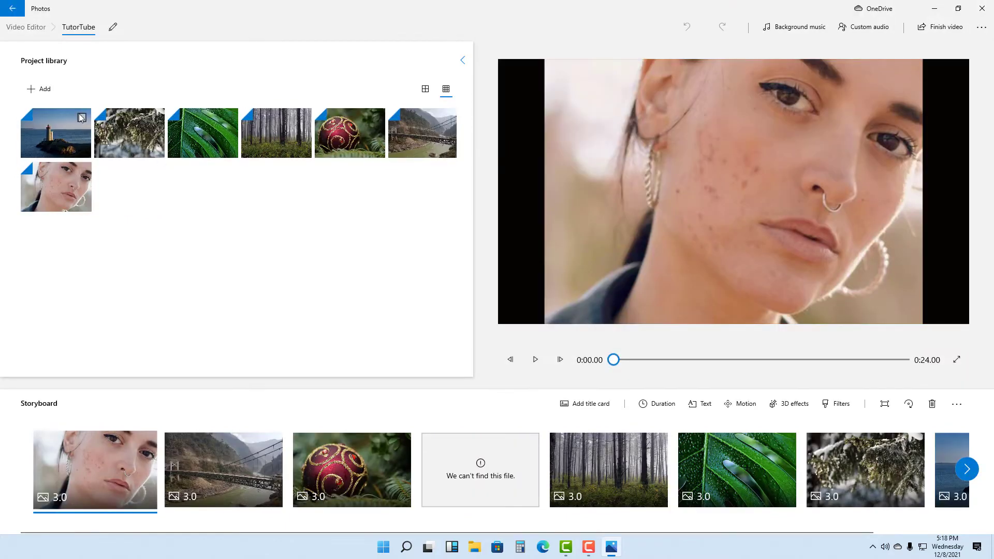
Add two photos from the collection to the project library and clear the selection
left_click(38, 88)
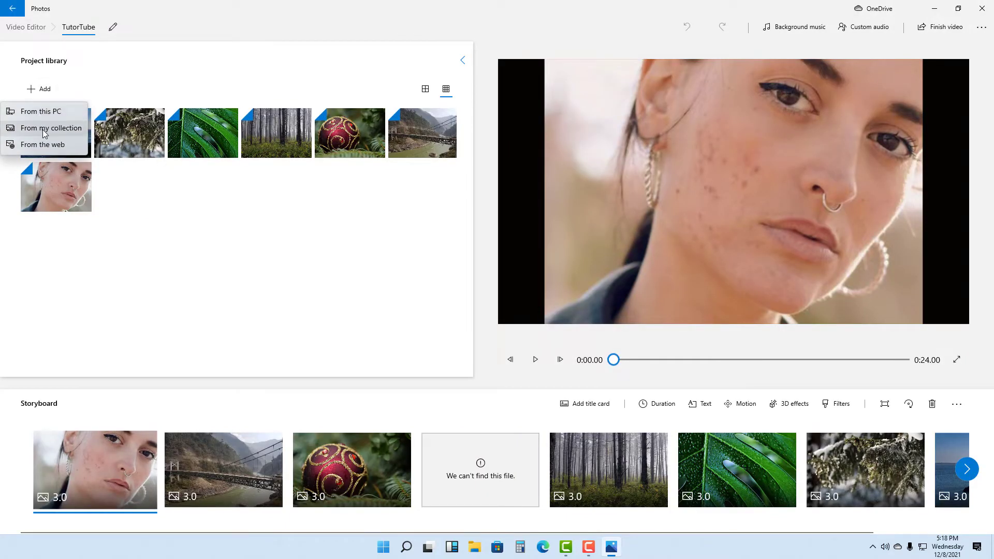
left_click(51, 127)
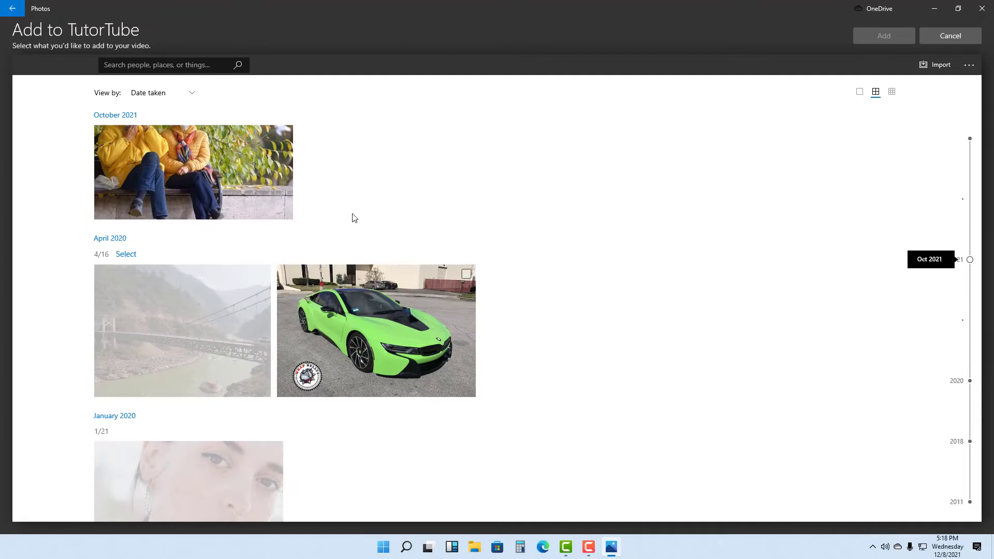
left_click(883, 36)
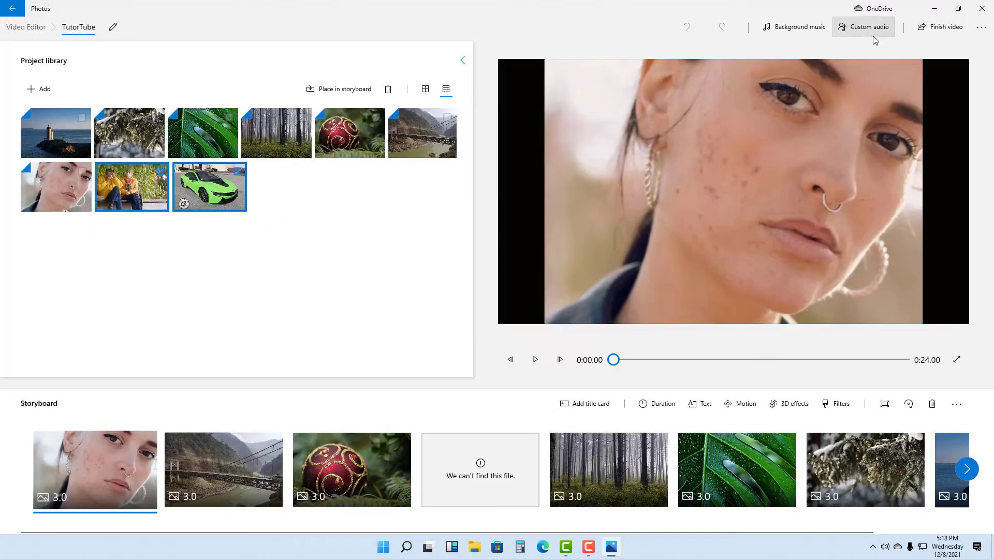
left_click(445, 88)
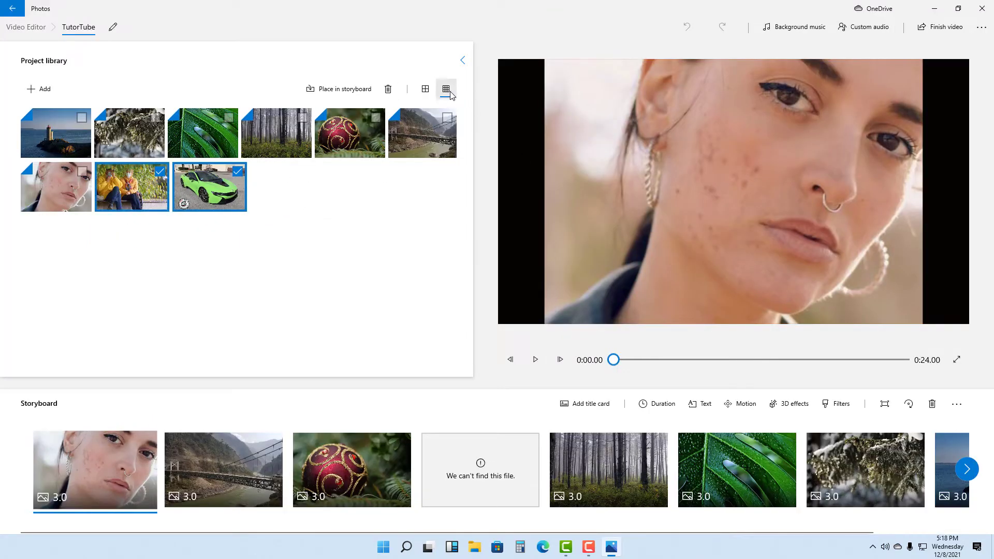
left_click(446, 88)
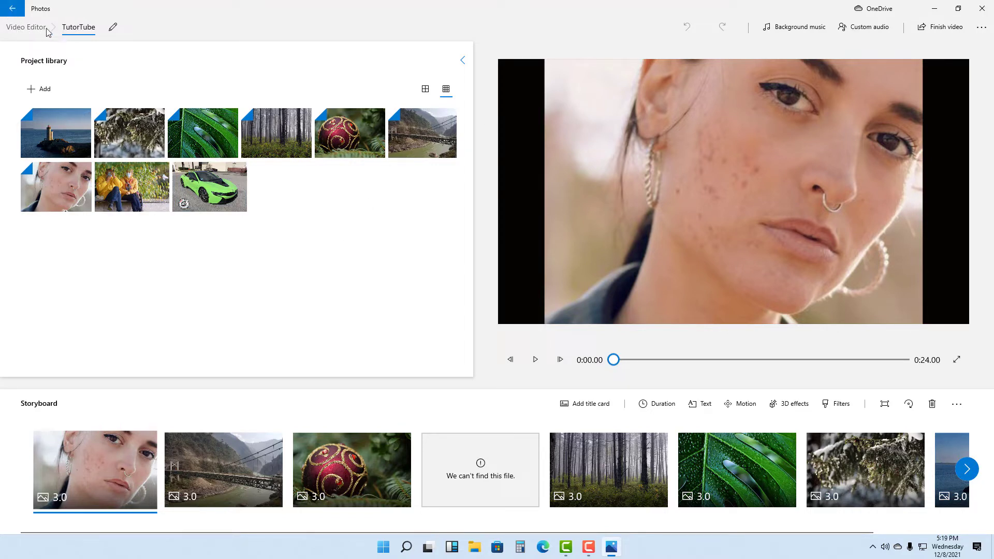
Leave the video project and return to the Albums list showing TutorTube
left_click(11, 8)
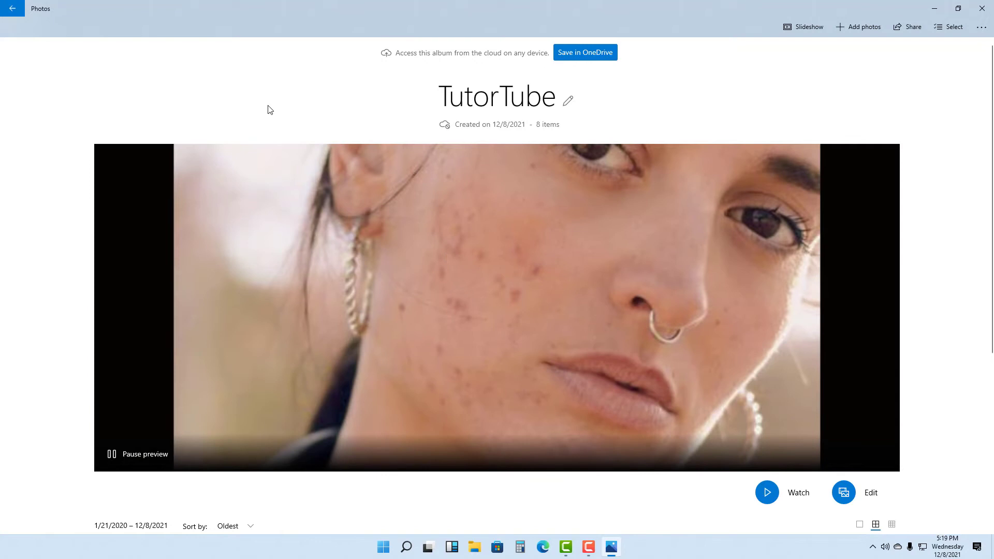
left_click(11, 8)
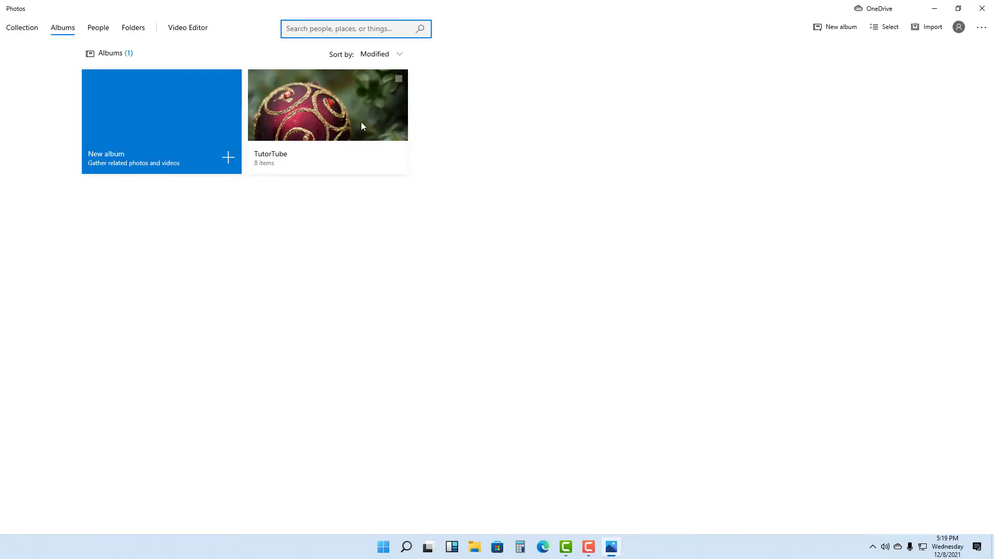
mouse_move(336, 119)
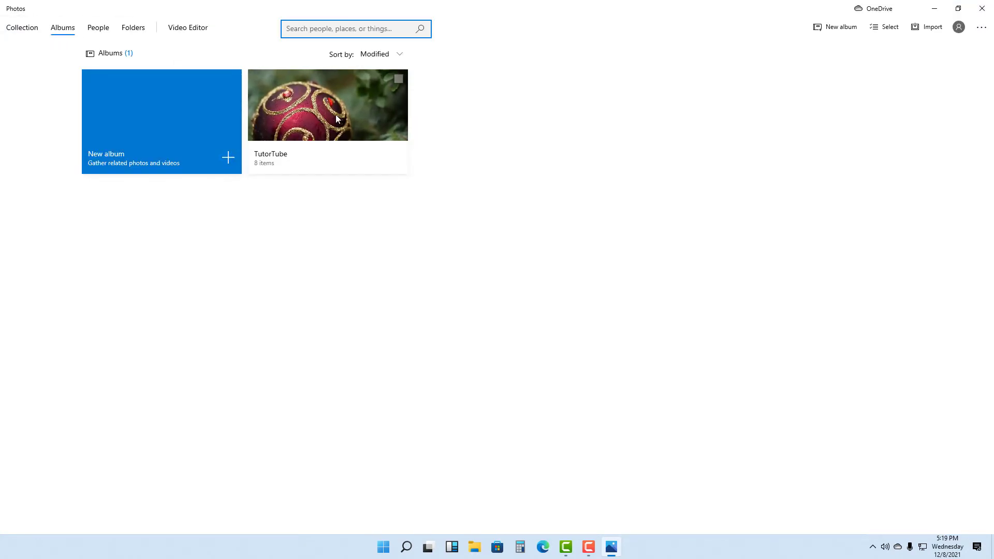
mouse_move(325, 130)
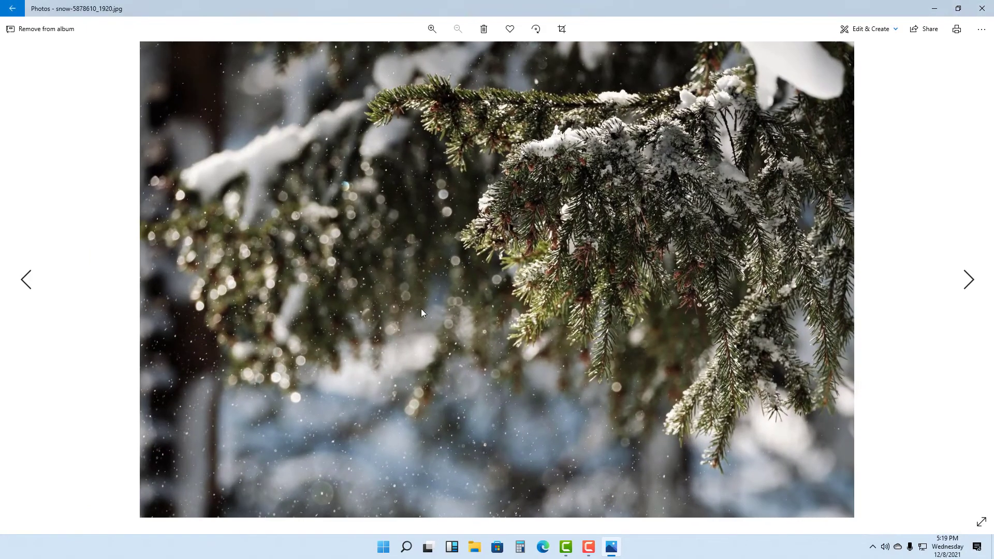
Page through the TutorTube photos from the lighthouse to the water-drop monstera leaf
left_click(968, 279)
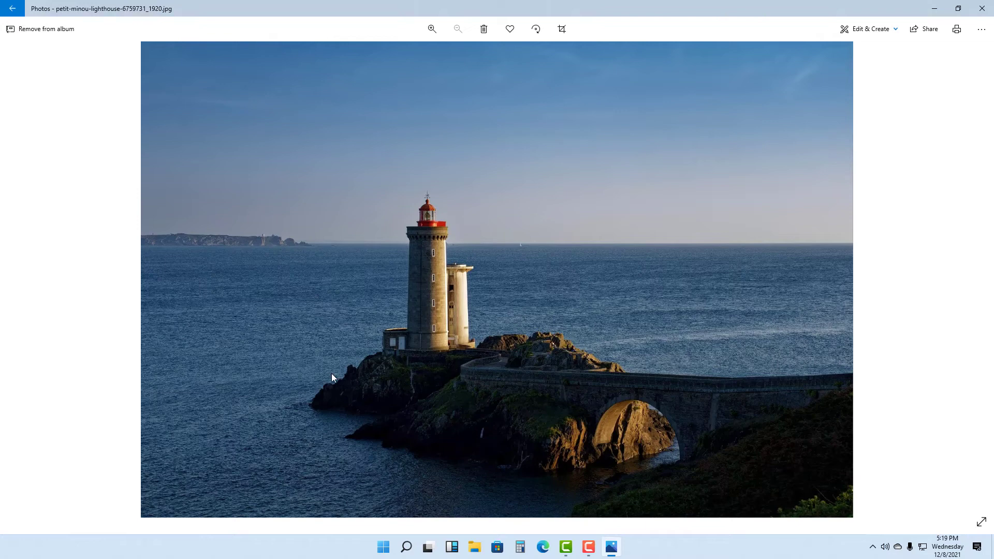
mouse_move(412, 125)
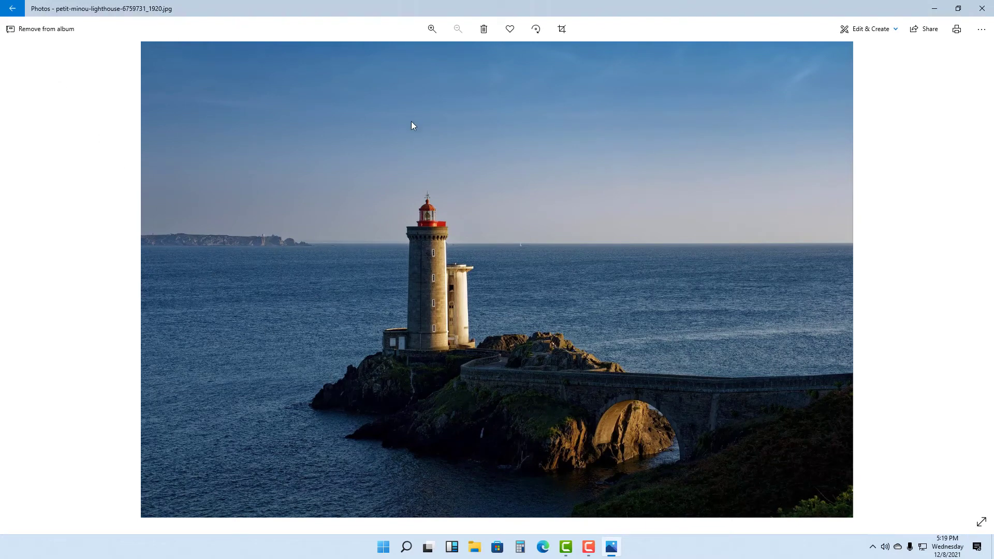
mouse_move(12, 8)
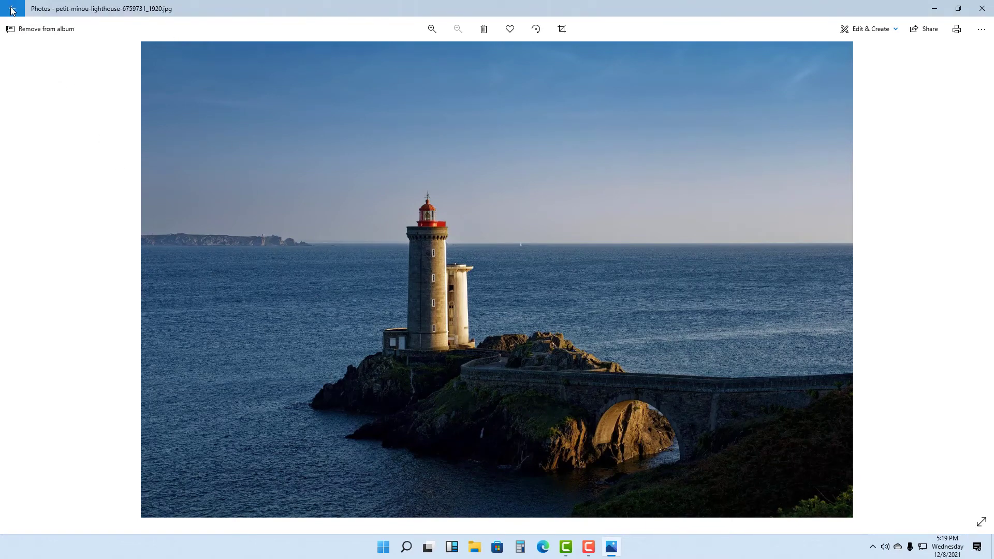
left_click(11, 9)
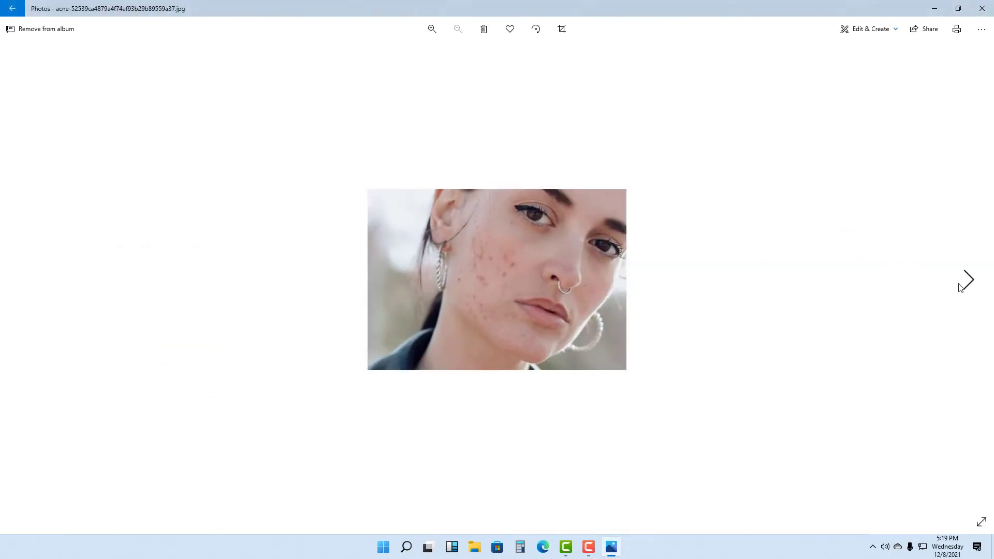
left_click(967, 279)
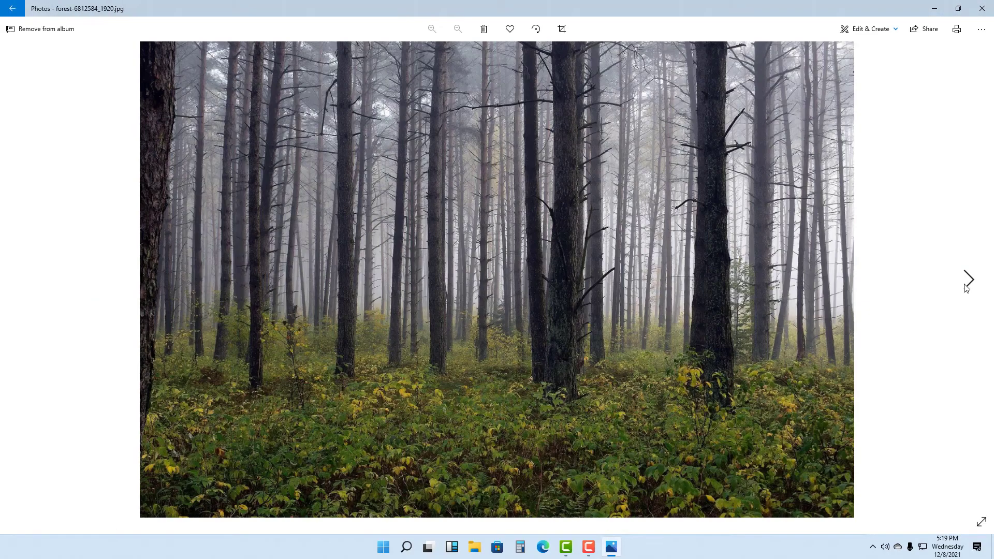
left_click(968, 279)
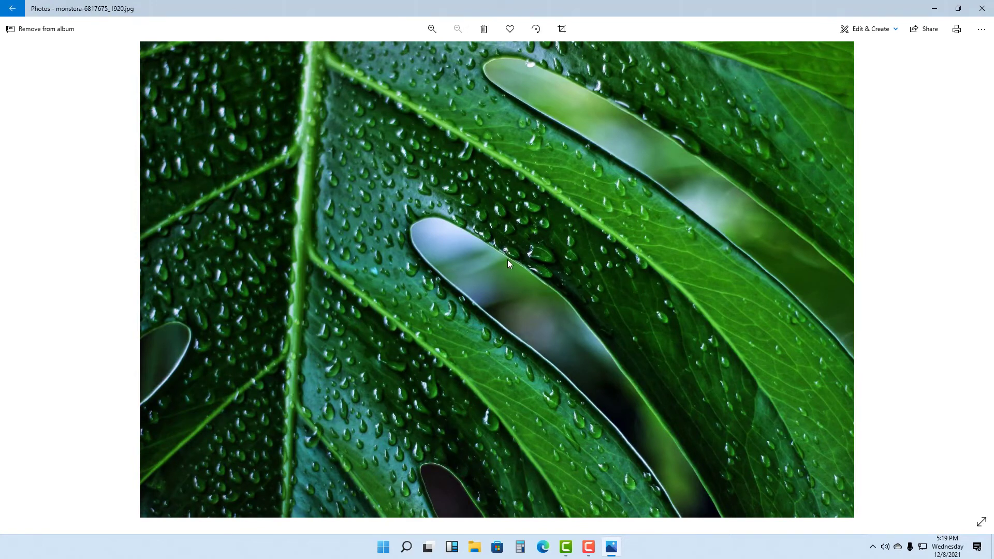